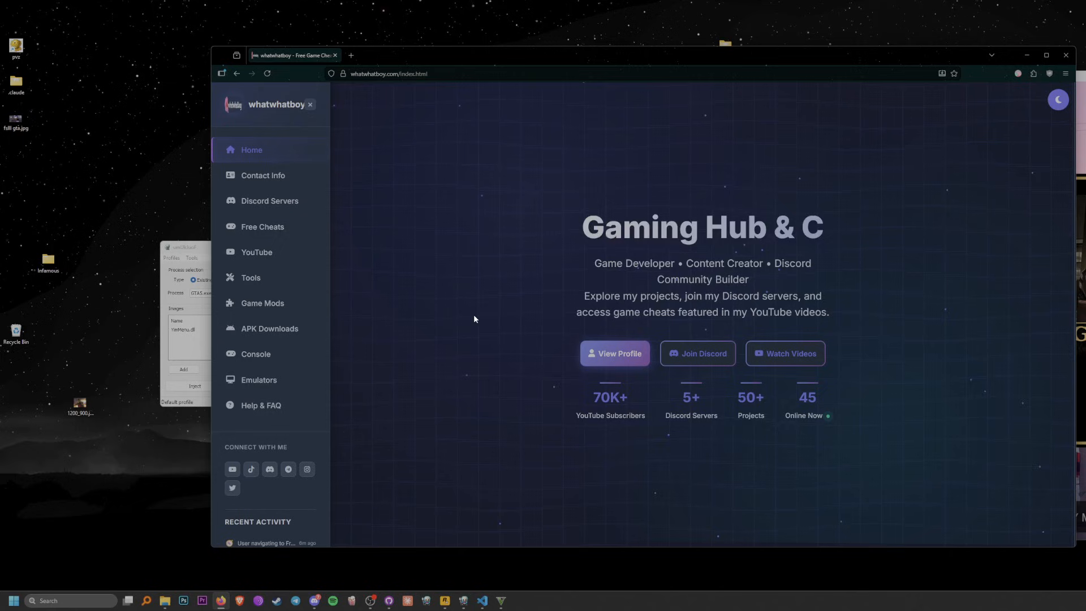
# Step: Open the Grand Theft Auto V cheats page and scroll through its free mod menus and tools
pyautogui.scroll(-3)
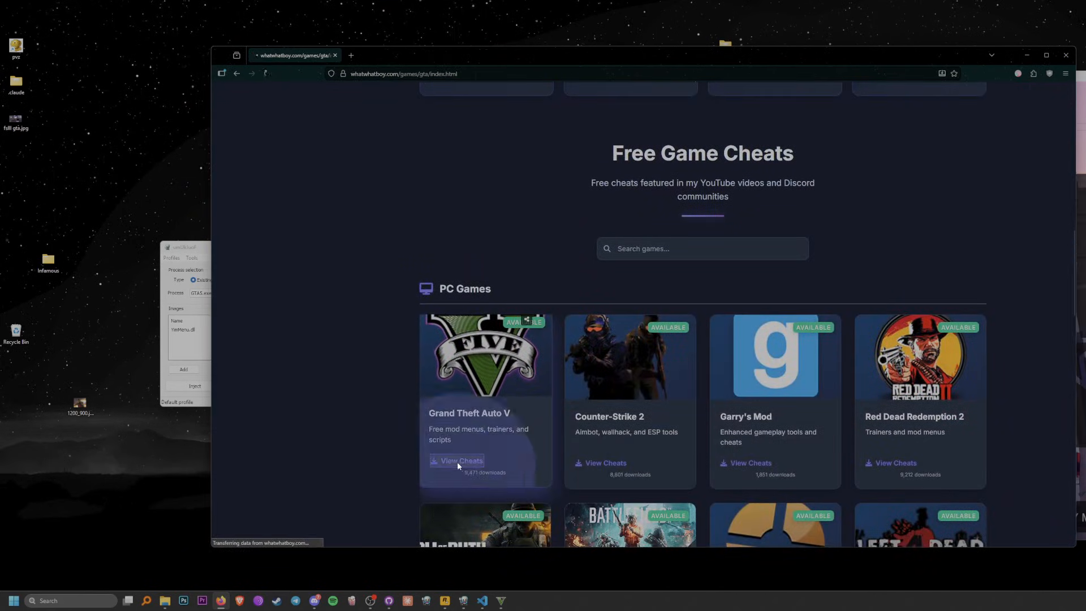
pyautogui.click(460, 460)
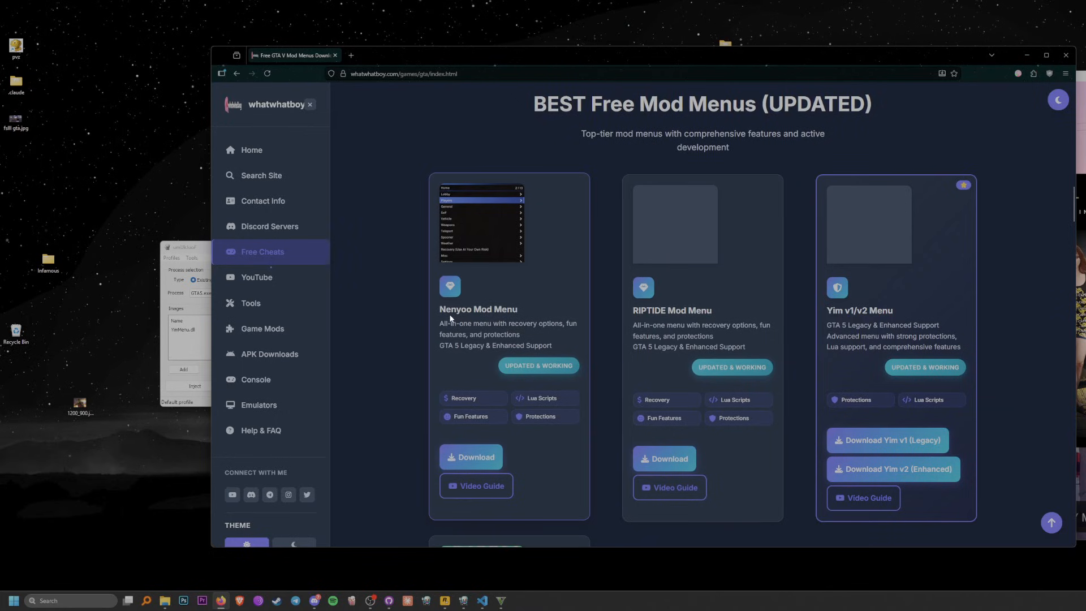
pyautogui.scroll(-3)
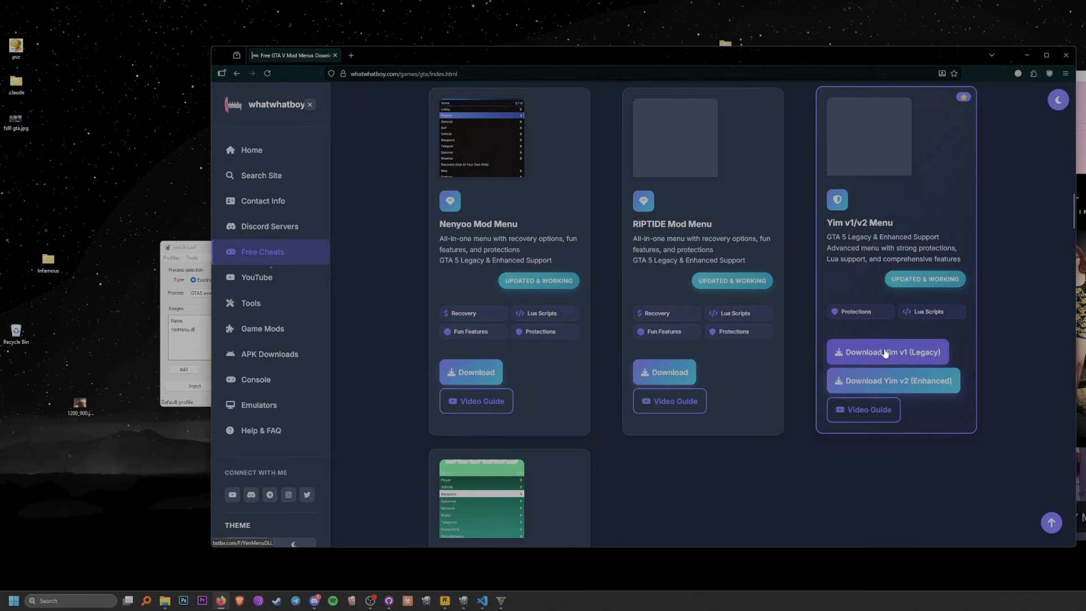
pyautogui.scroll(-3)
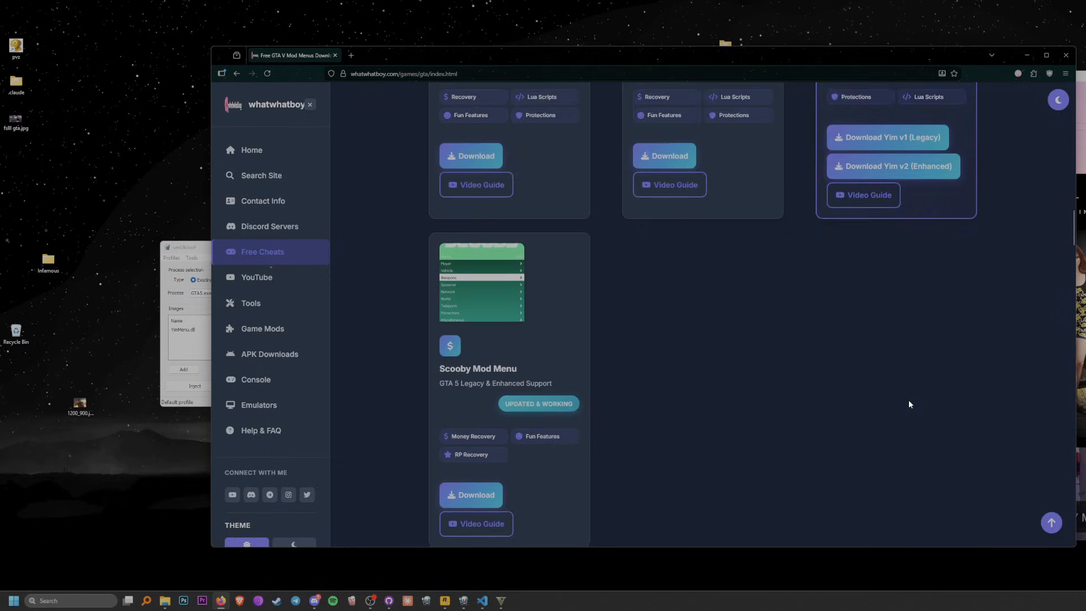
pyautogui.scroll(-3)
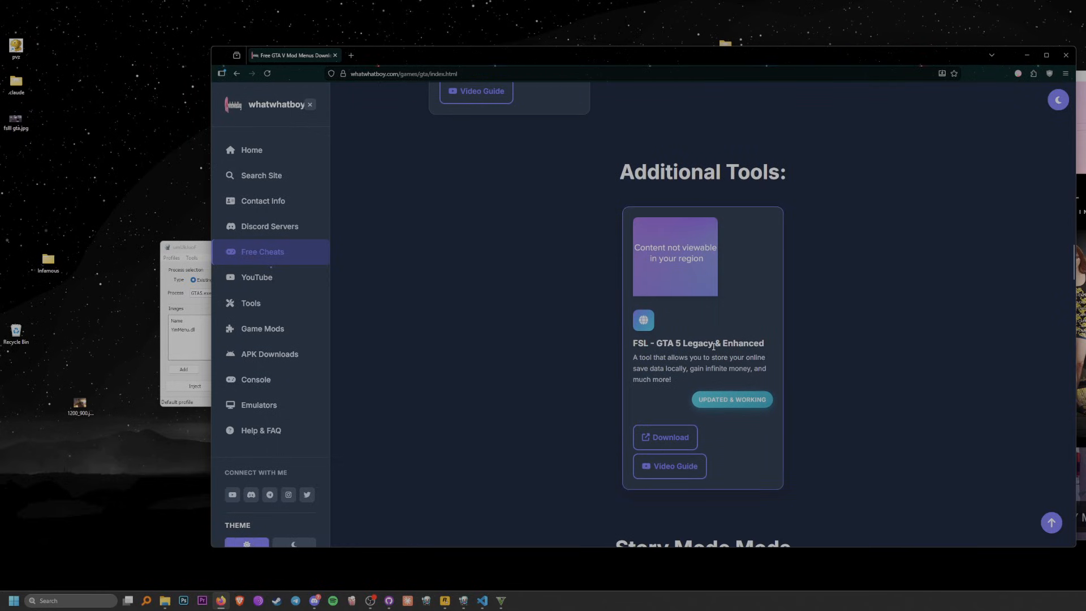
pyautogui.scroll(-3)
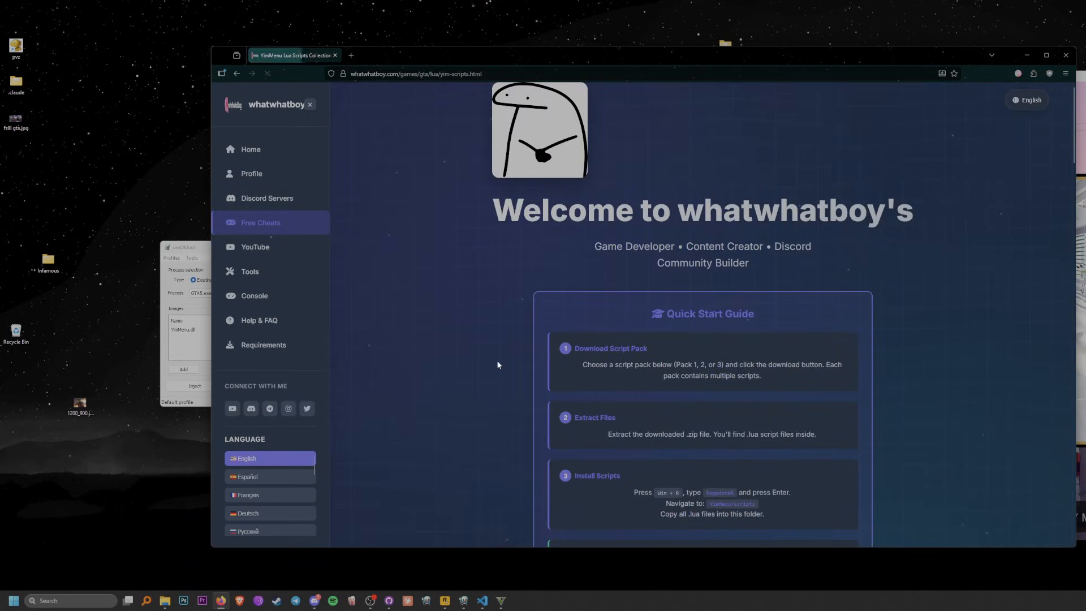
# Step: Scroll down the YimMenu Lua Scripts page to the Lua Script Packs section
pyautogui.scroll(-3)
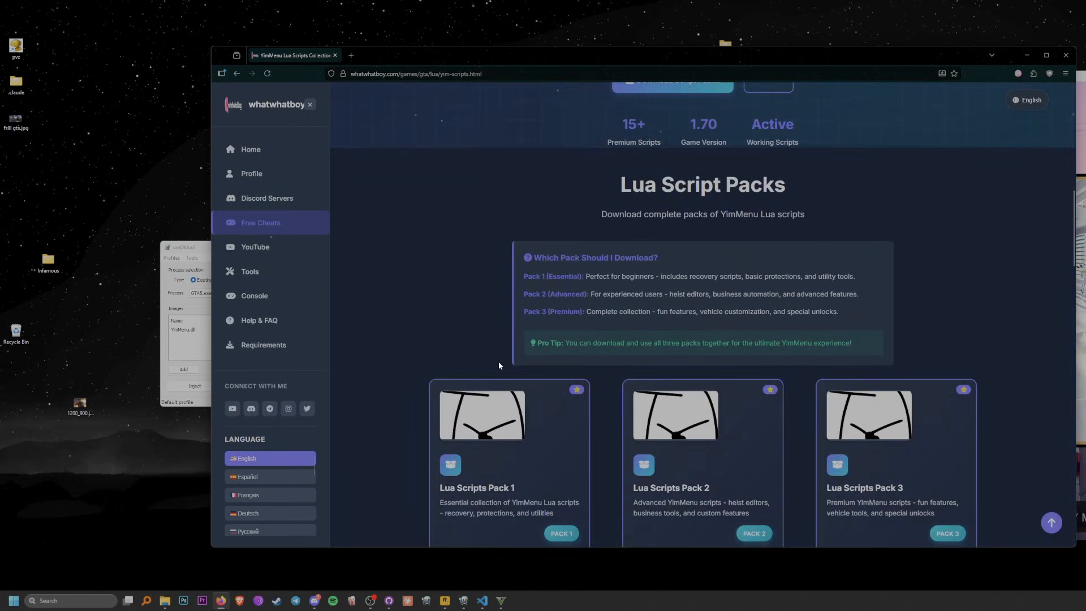
pyautogui.scroll(-3)
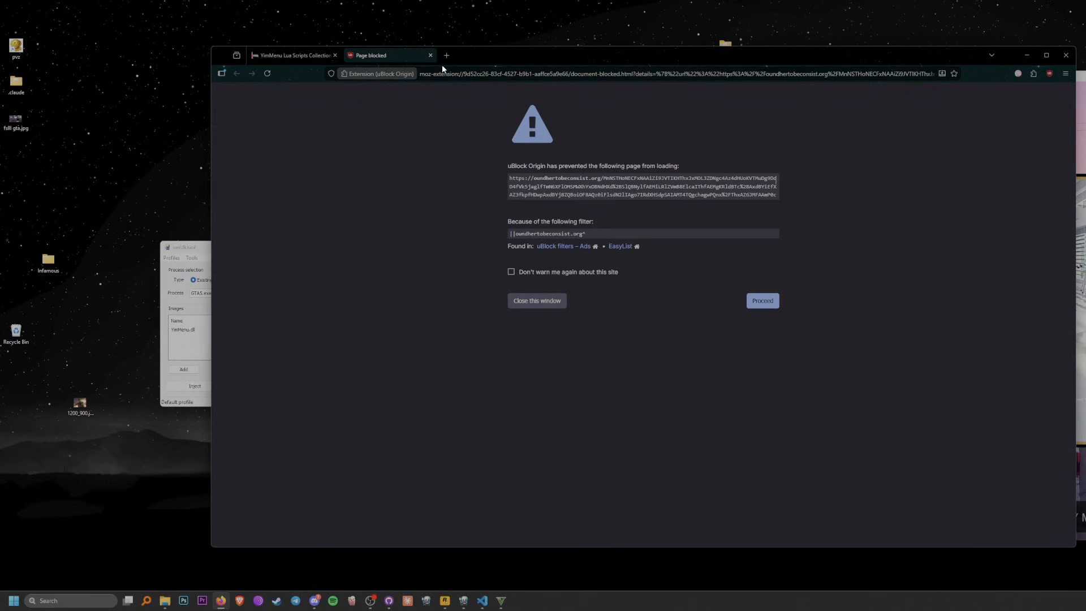
# Step: Proceed past the uBlock warning and complete the like-a-video unlock for Yim Scripts pack 2
pyautogui.click(762, 300)
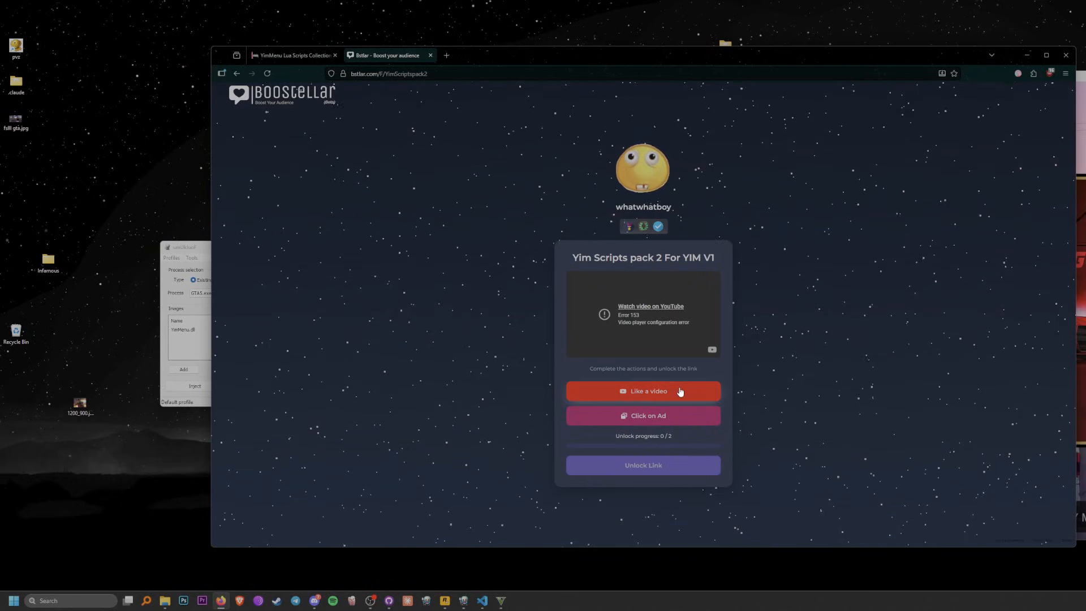
pyautogui.click(642, 391)
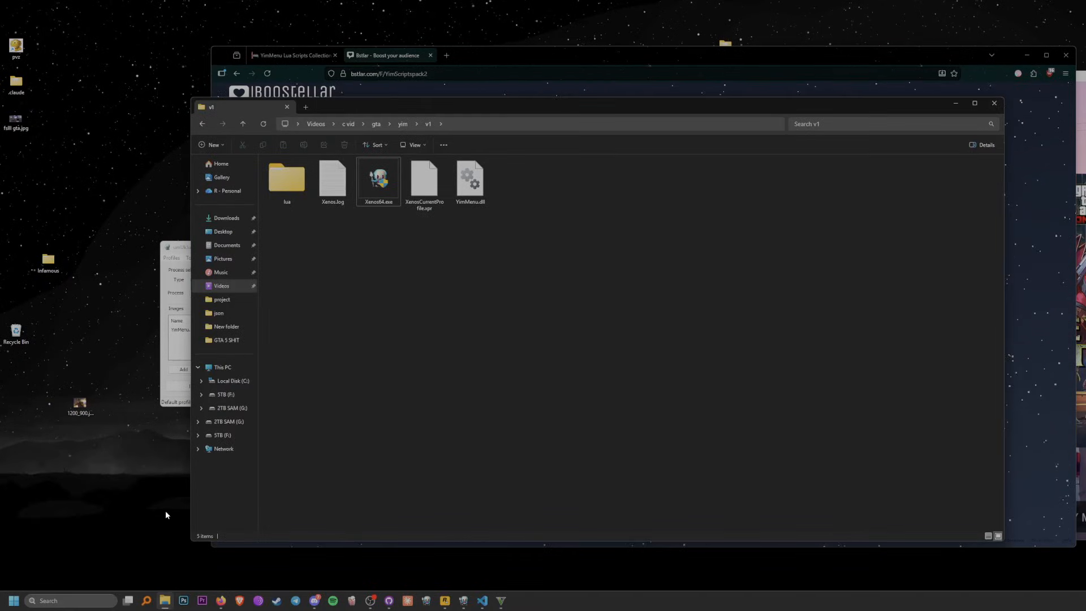
# Step: Open the lua folder and select the Even More Yim Scripts.zip archive
pyautogui.doubleClick(286, 178)
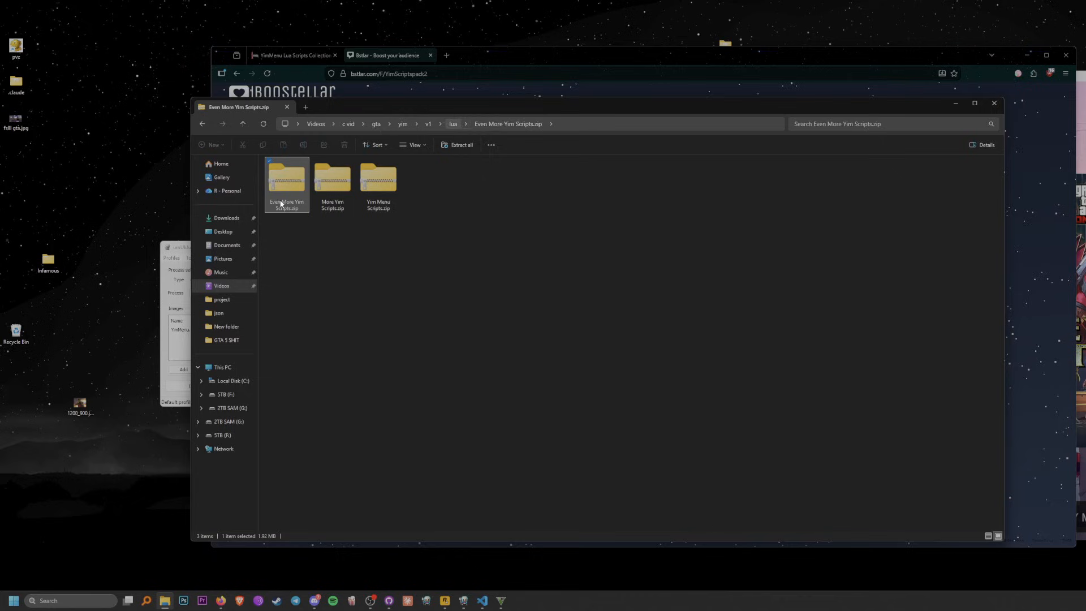
pyautogui.click(460, 145)
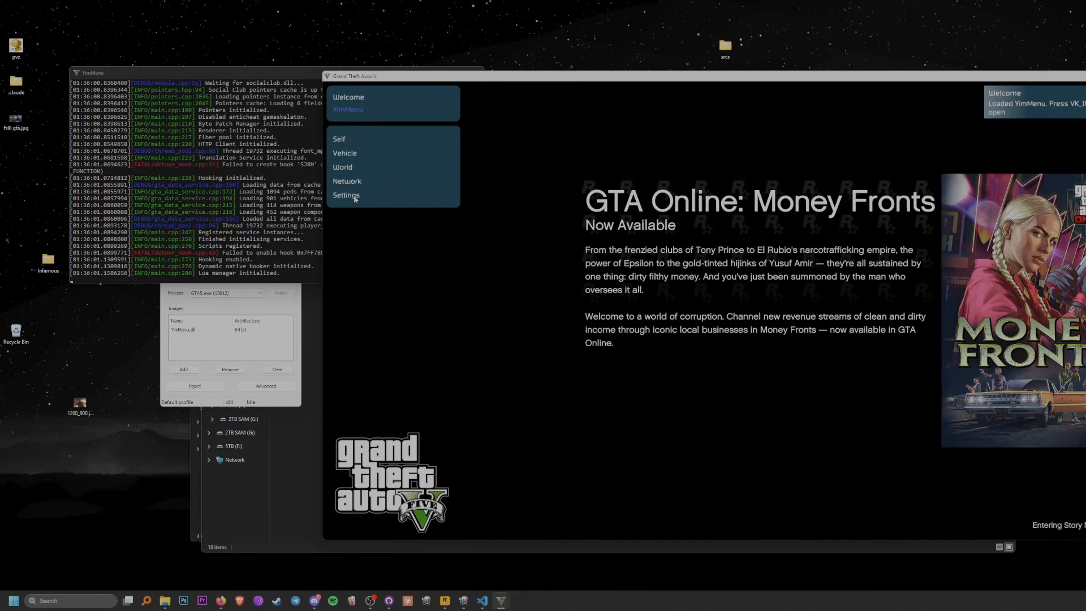
# Step: Go to Settings > Lua Scripts and open YimMenu's Lua scripts folder in AppData
pyautogui.click(346, 196)
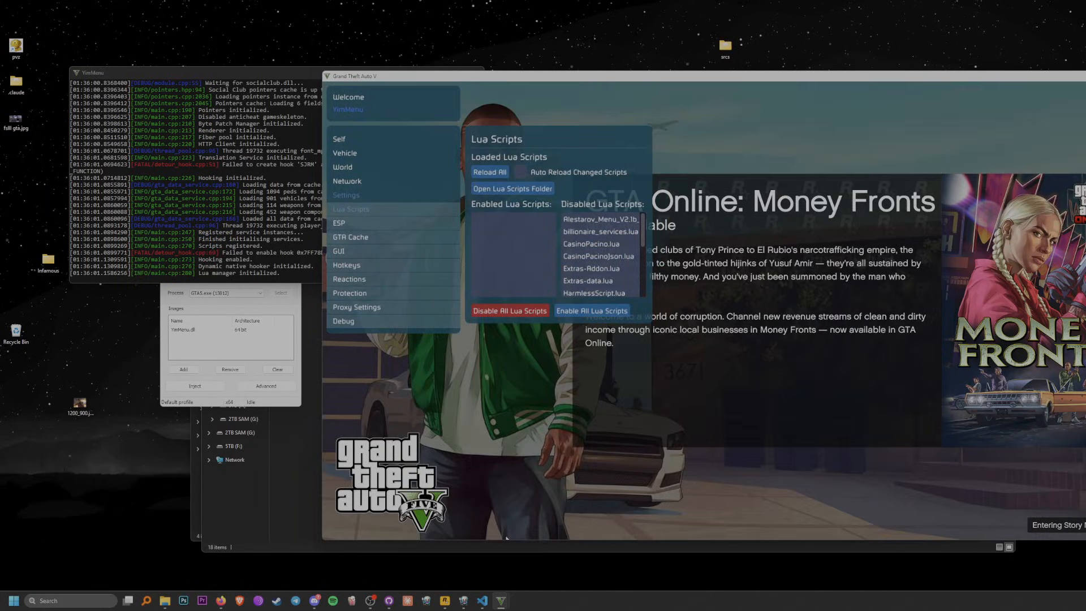
pyautogui.click(592, 244)
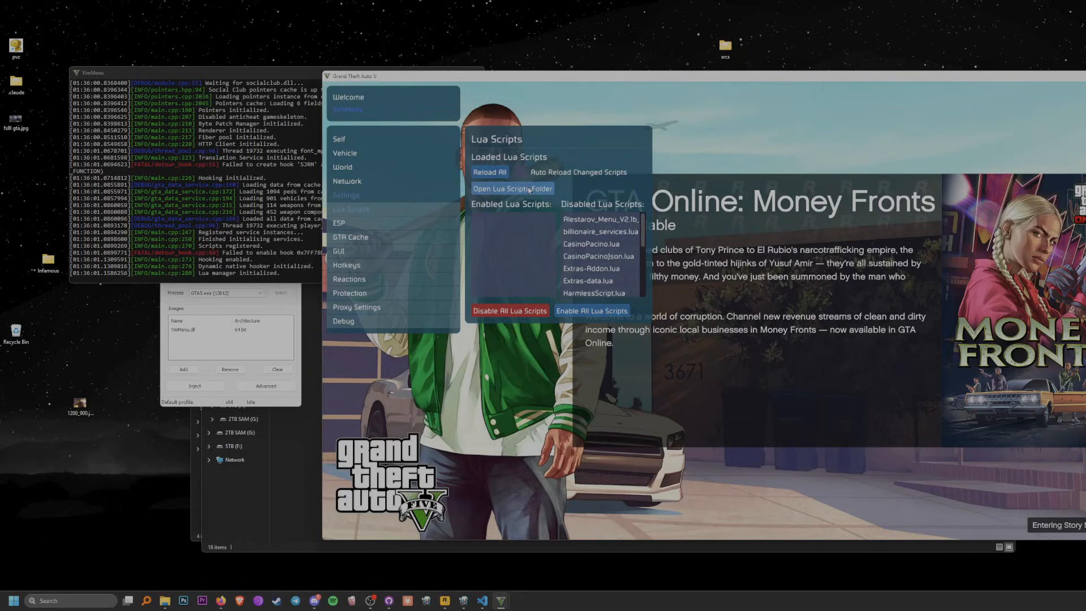
pyautogui.click(512, 188)
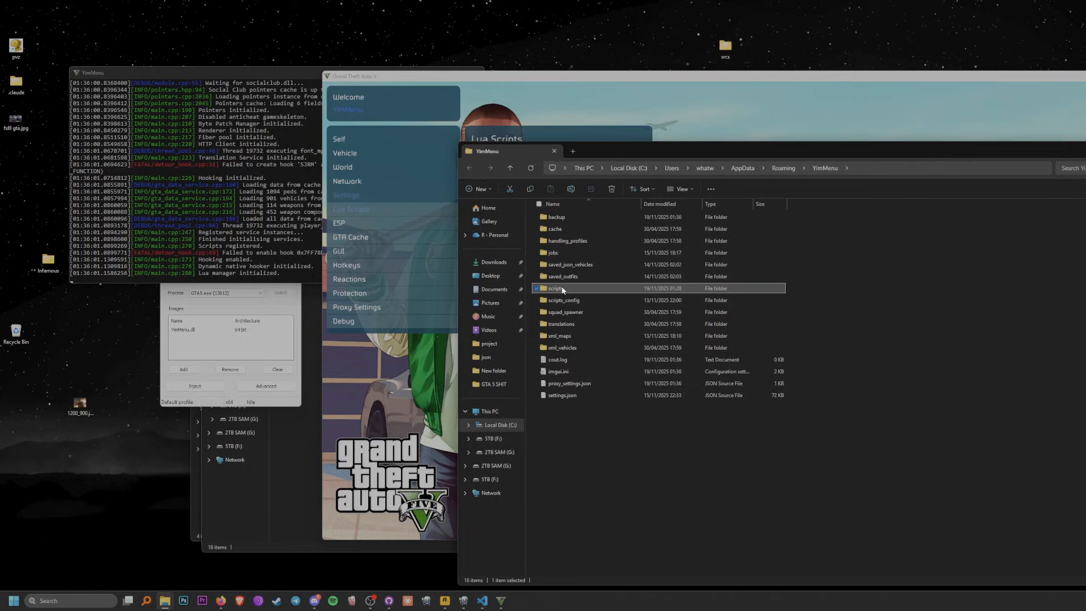
# Step: Put all Even More Yim Scripts files into the scripts folder, replacing same-named files
pyautogui.doubleClick(556, 288)
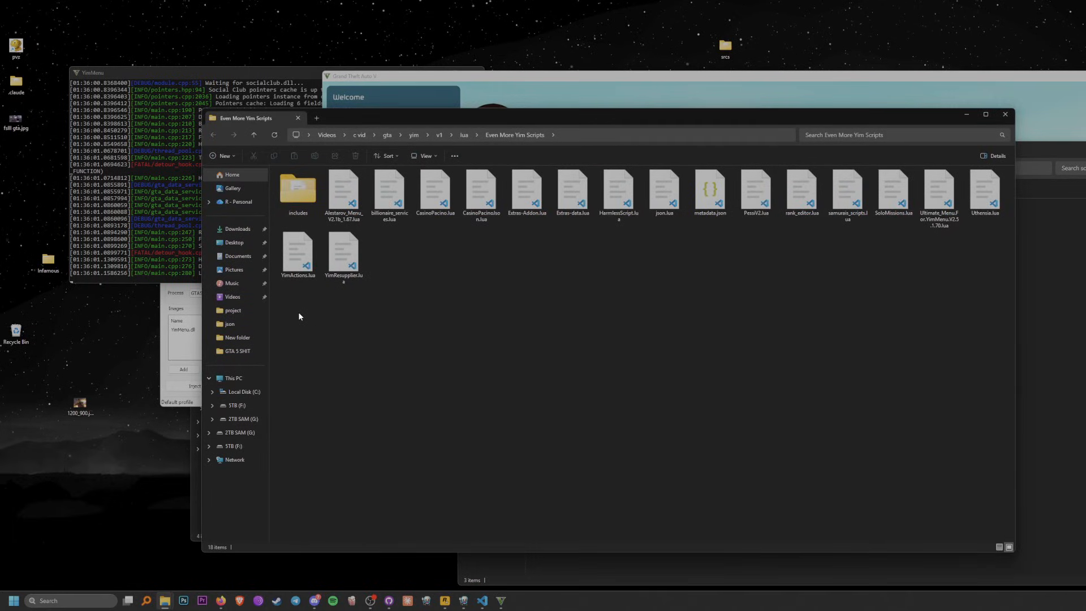
pyautogui.press('ctrl+a')
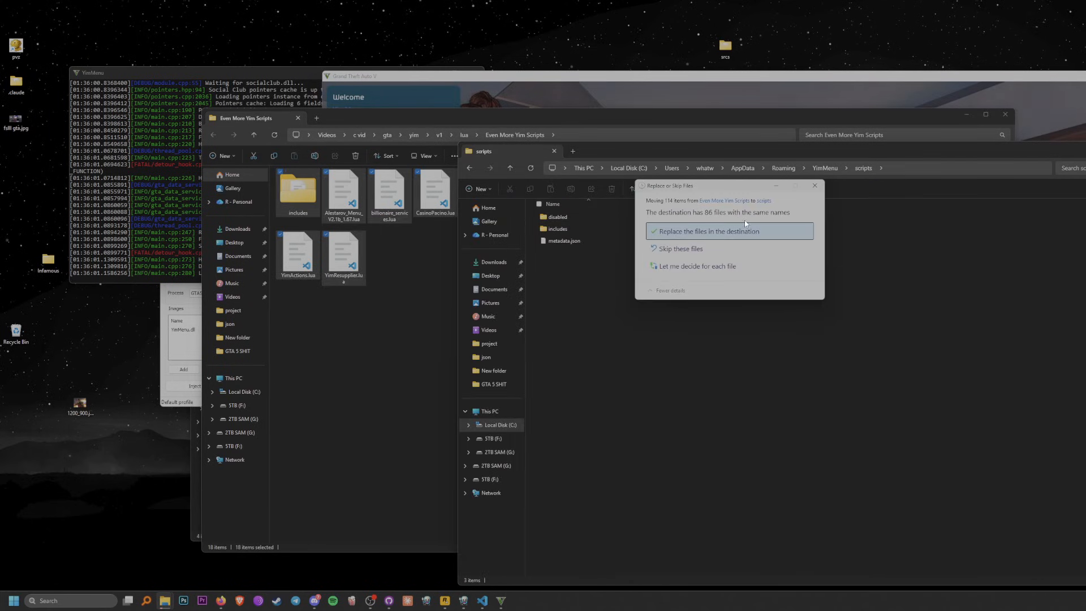
pyautogui.click(706, 231)
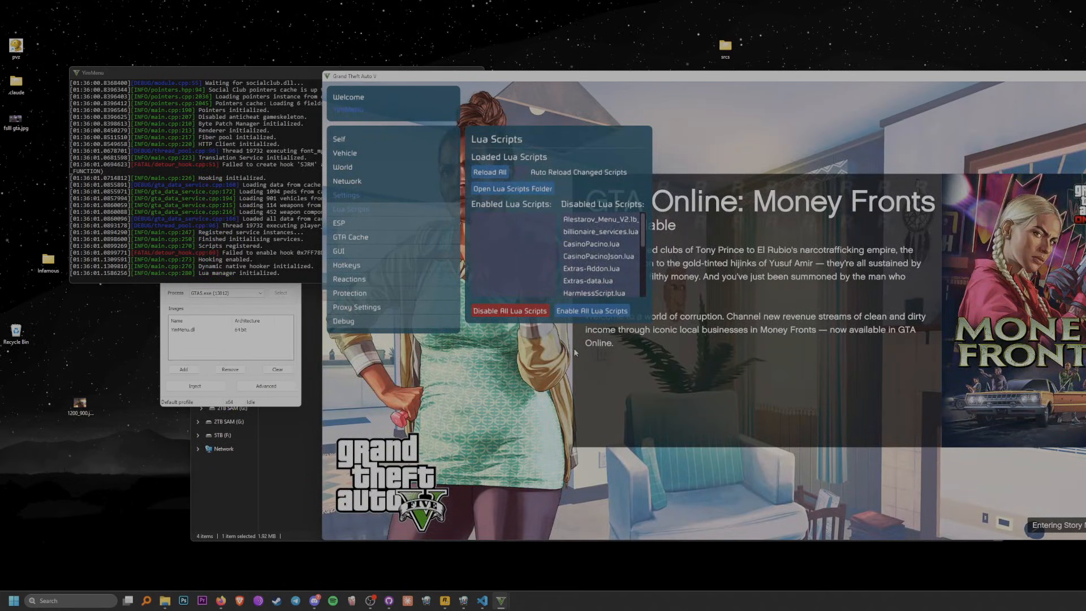
# Step: Reload and enable all Lua scripts, then view the Harmless's Scripts menu
pyautogui.click(590, 311)
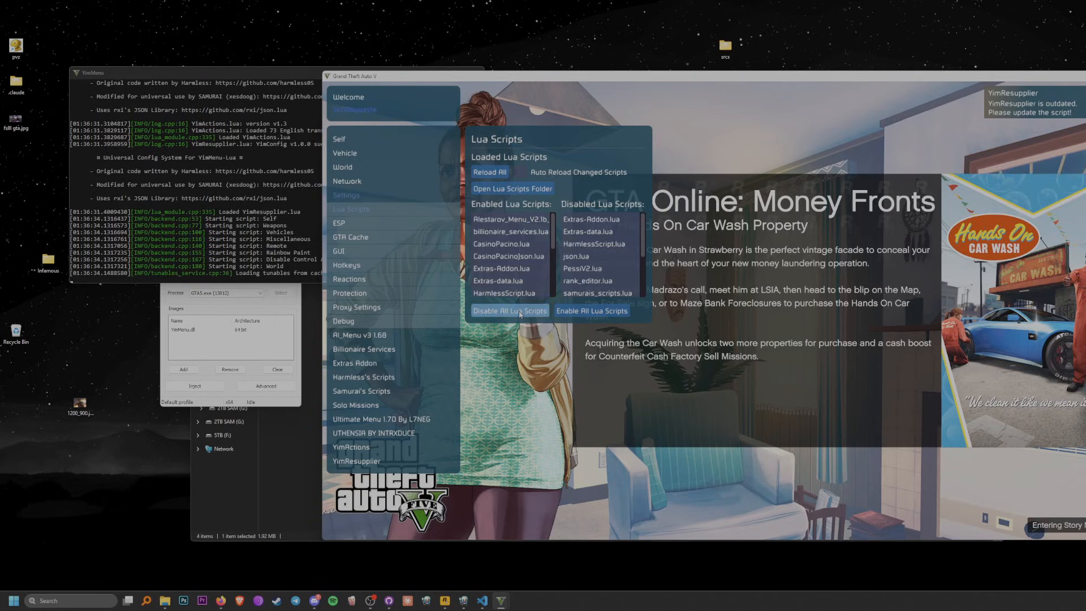
pyautogui.click(346, 194)
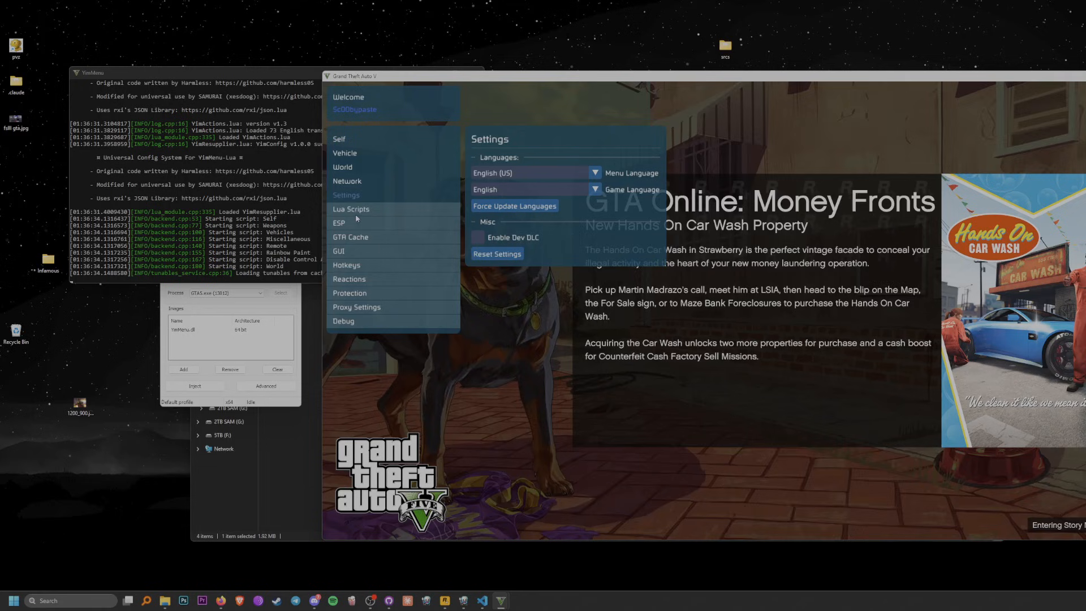
pyautogui.click(351, 209)
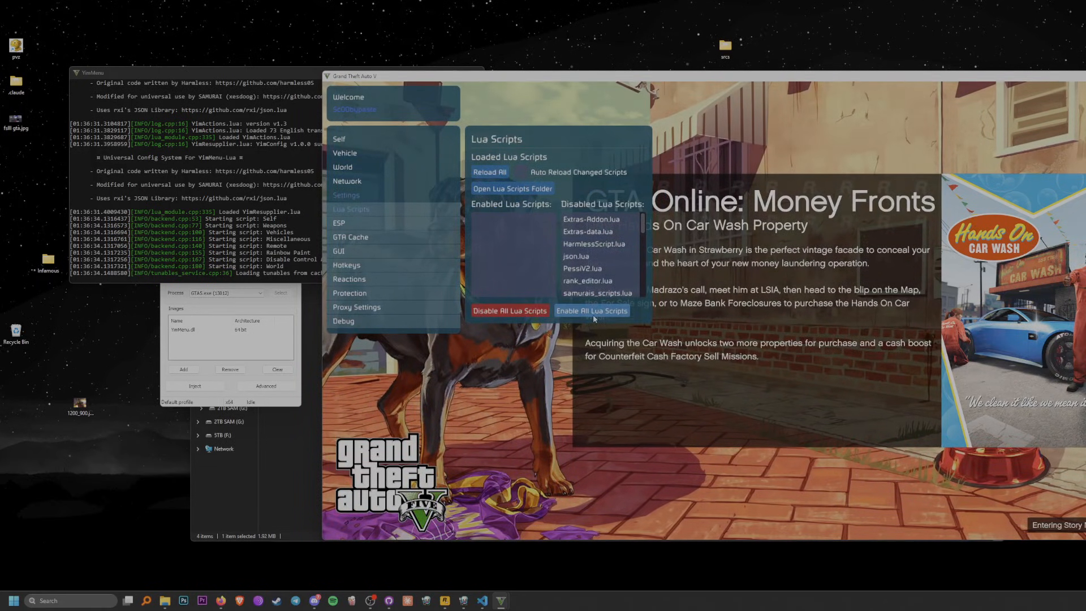
pyautogui.click(591, 311)
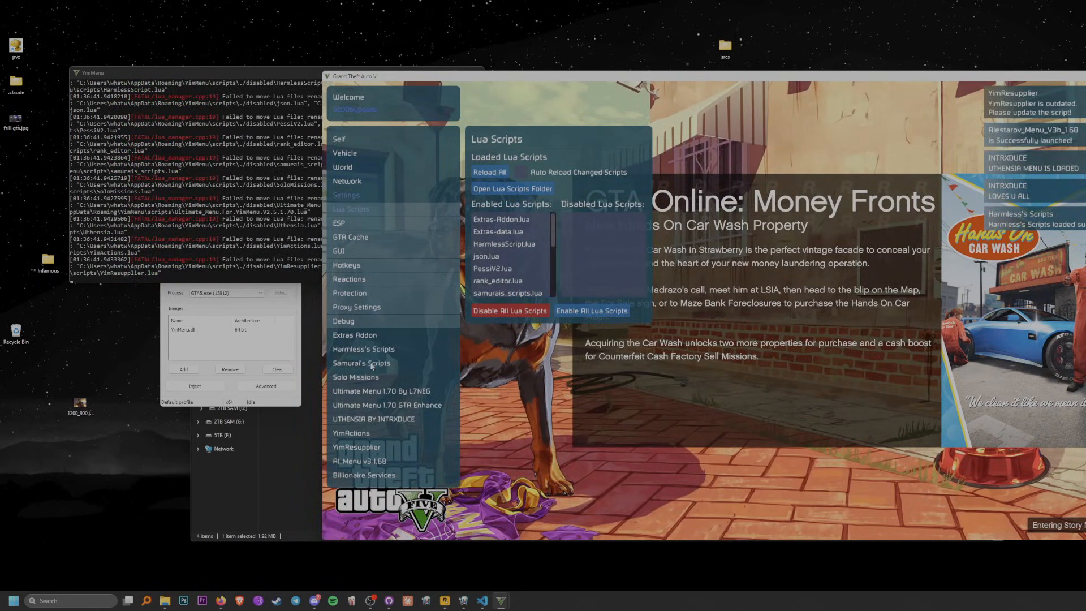
pyautogui.click(363, 222)
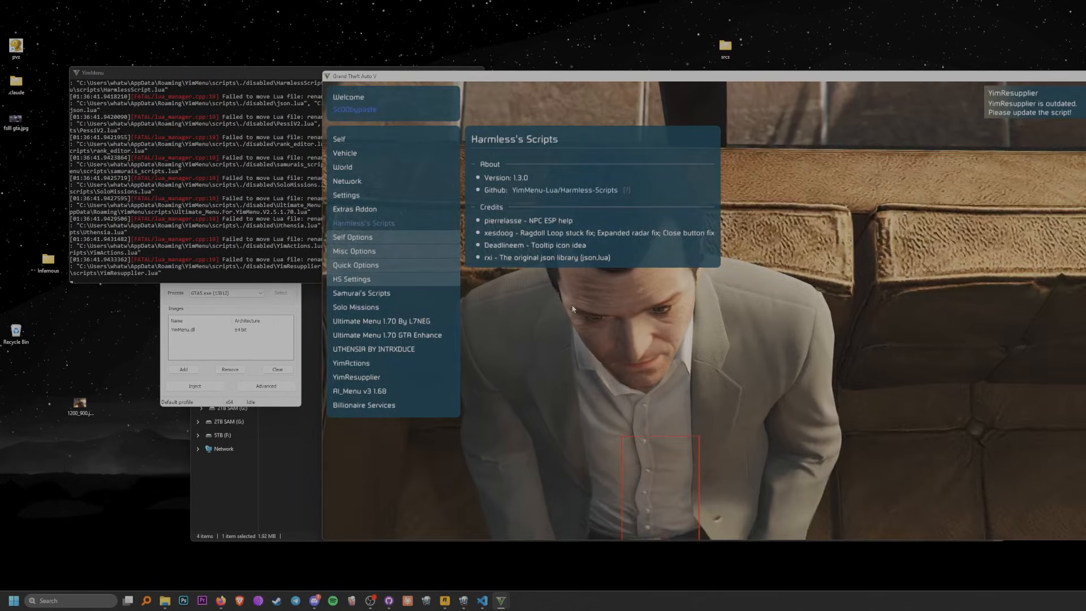
# Step: View the YimActions menu, the AI_Menu v3 1.68 Teleport page, and the Stat Editor
pyautogui.click(348, 181)
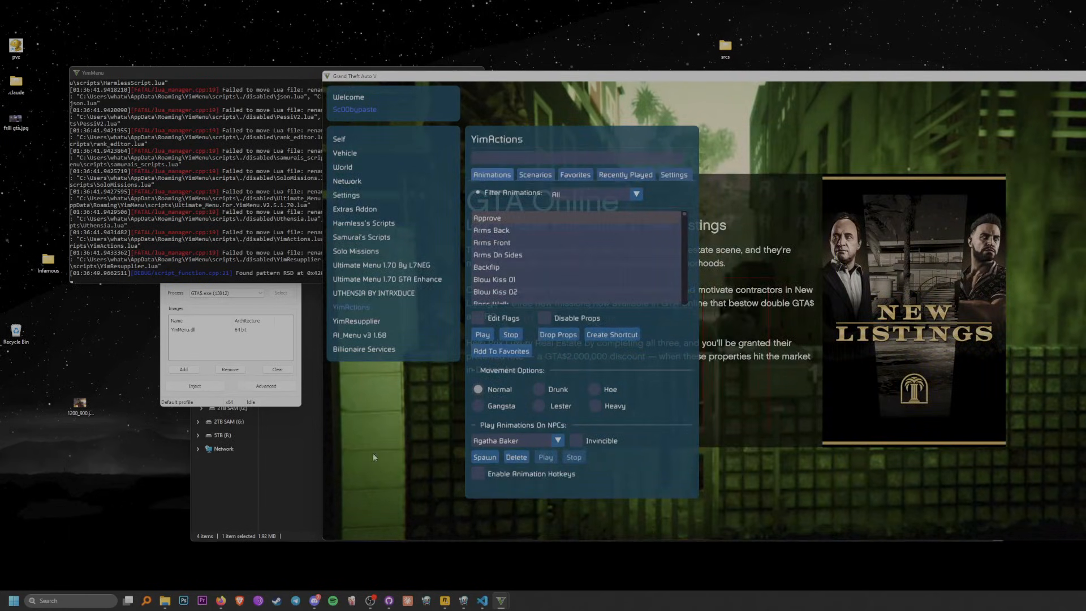
pyautogui.click(363, 222)
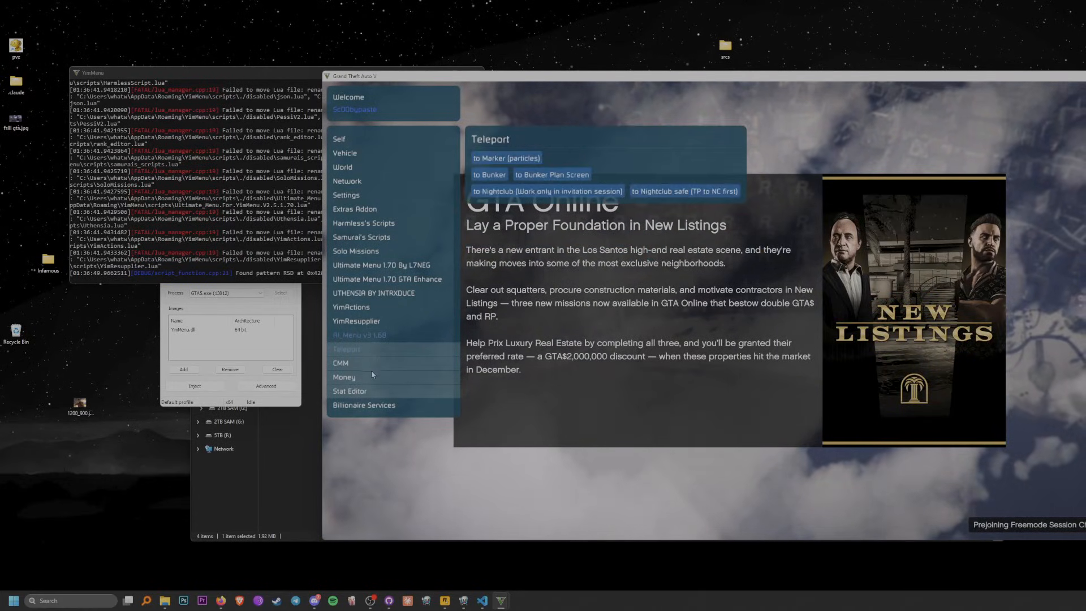
pyautogui.click(349, 391)
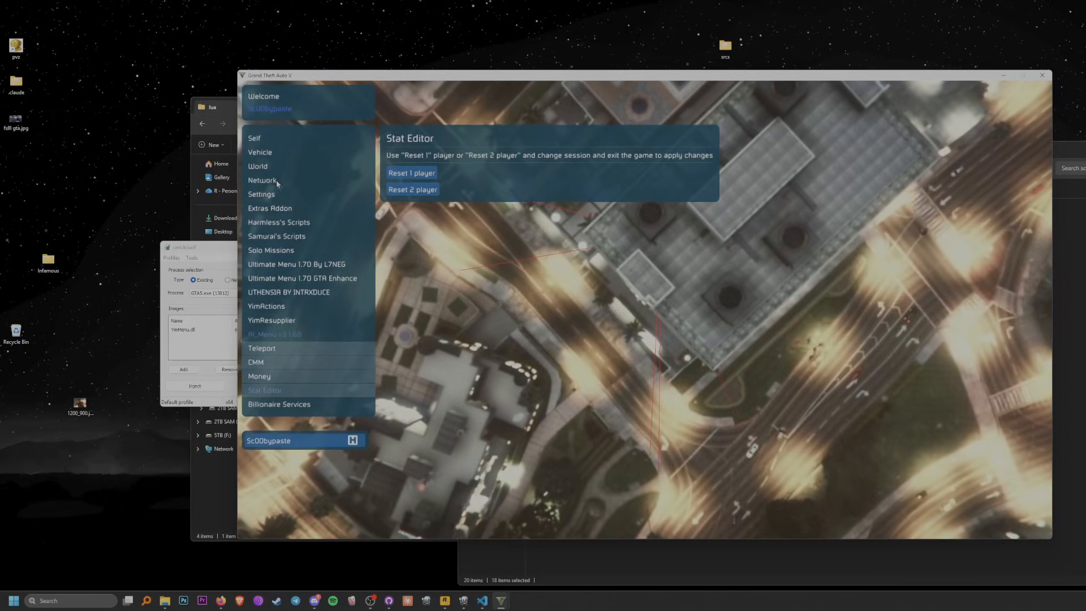
# Step: Turn on No Clip from YimMenu's Self page
pyautogui.click(254, 138)
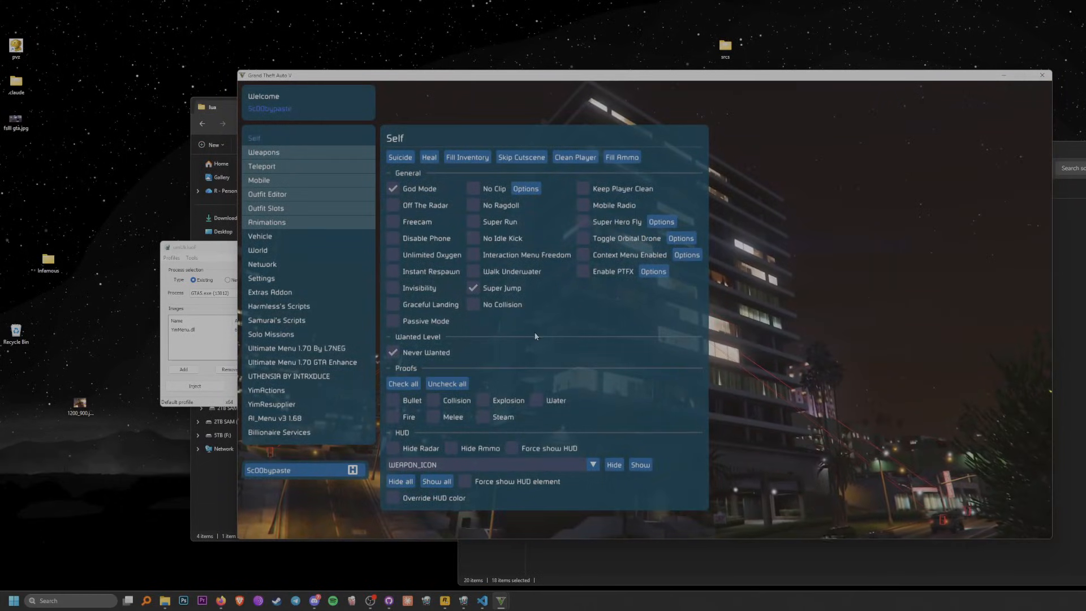
pyautogui.click(473, 189)
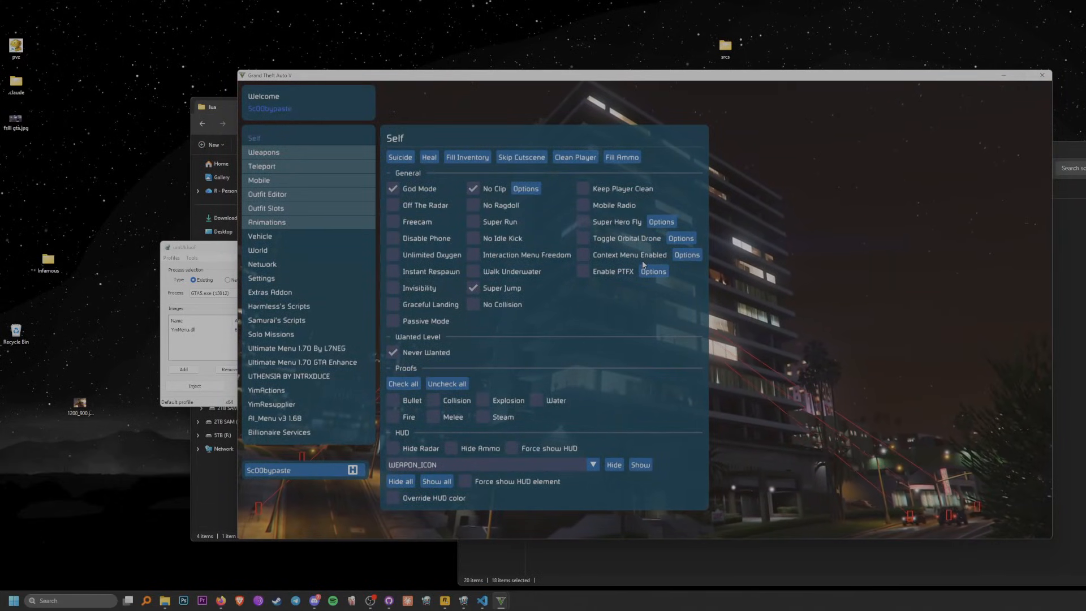